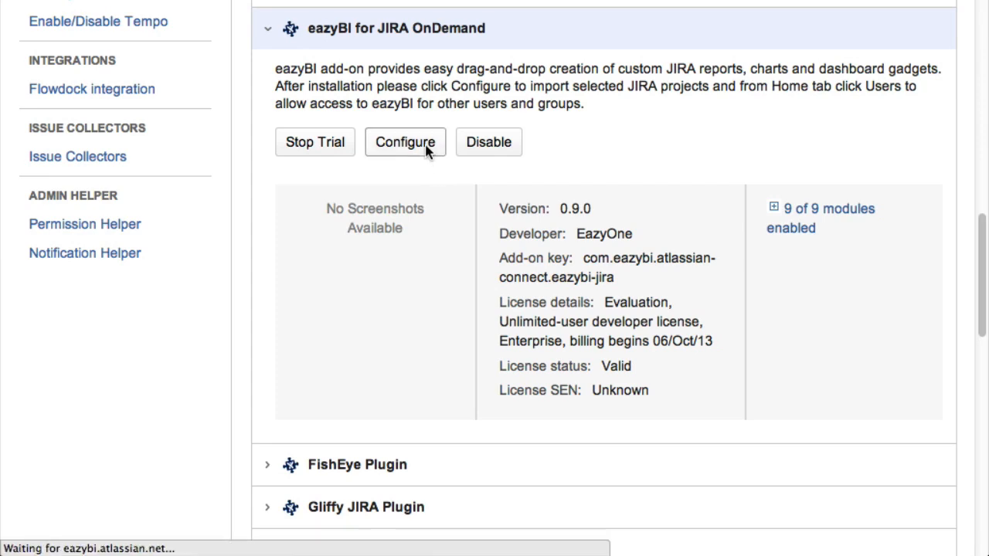
# Step: Open the eazyBI for JIRA OnDemand add-on configuration to add JIRA as a data source
pyautogui.click(404, 142)
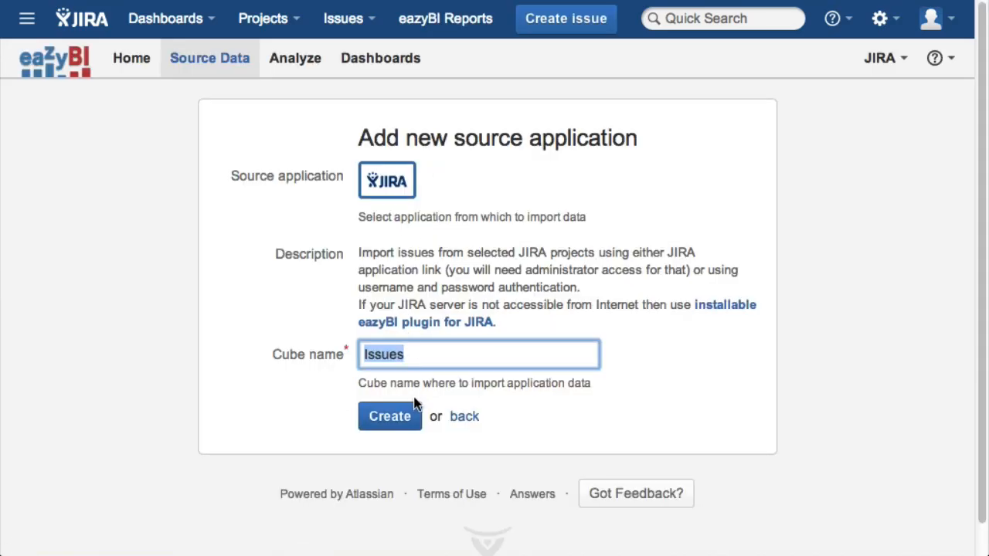
# Step: Import JIRA issues with status transitions and custom fields, then open the created vs resolved sample report
pyautogui.click(390, 415)
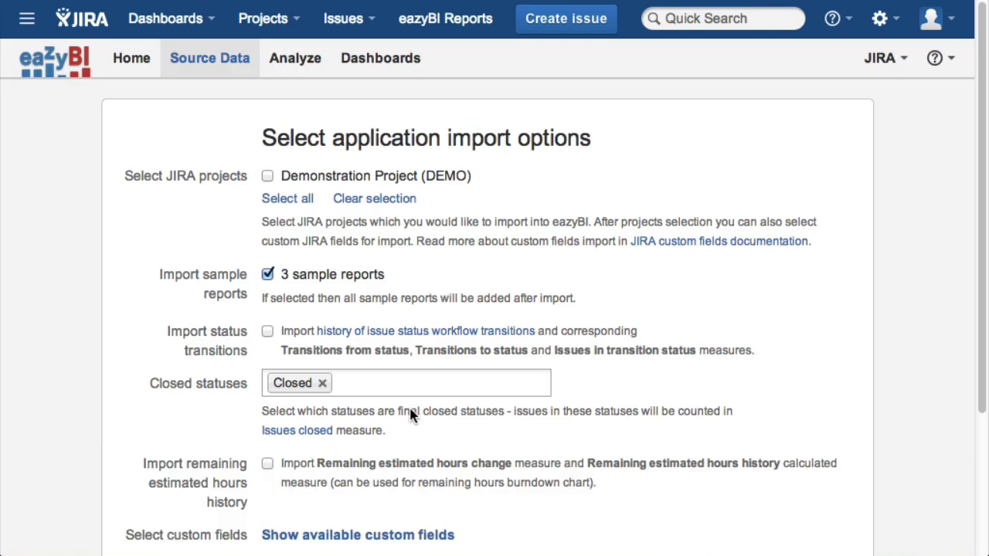
pyautogui.click(288, 199)
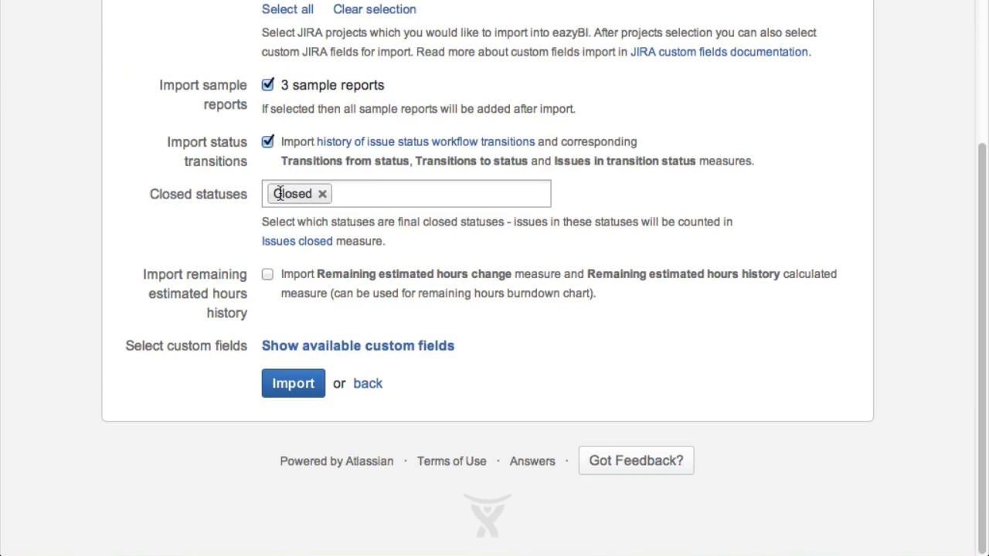
pyautogui.click(358, 345)
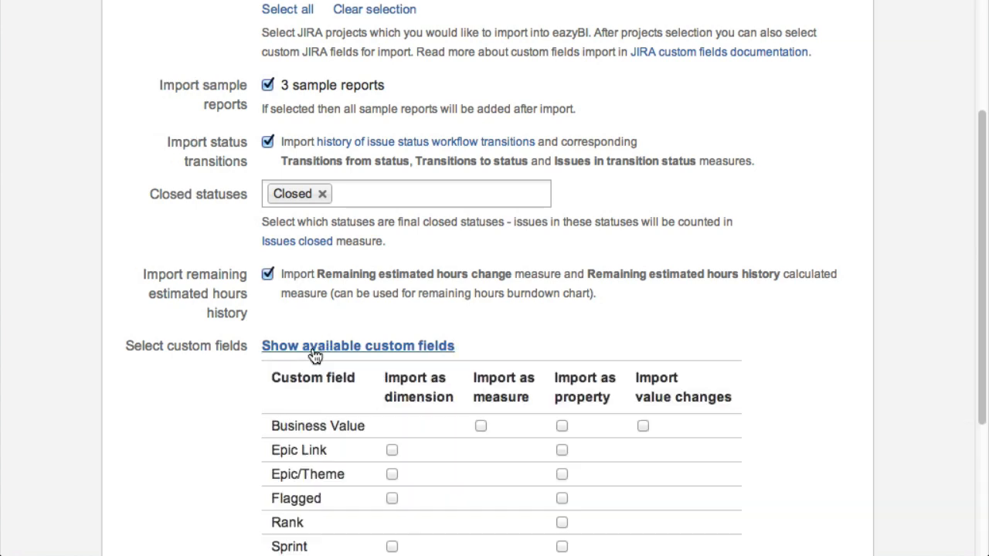
pyautogui.scroll(-3)
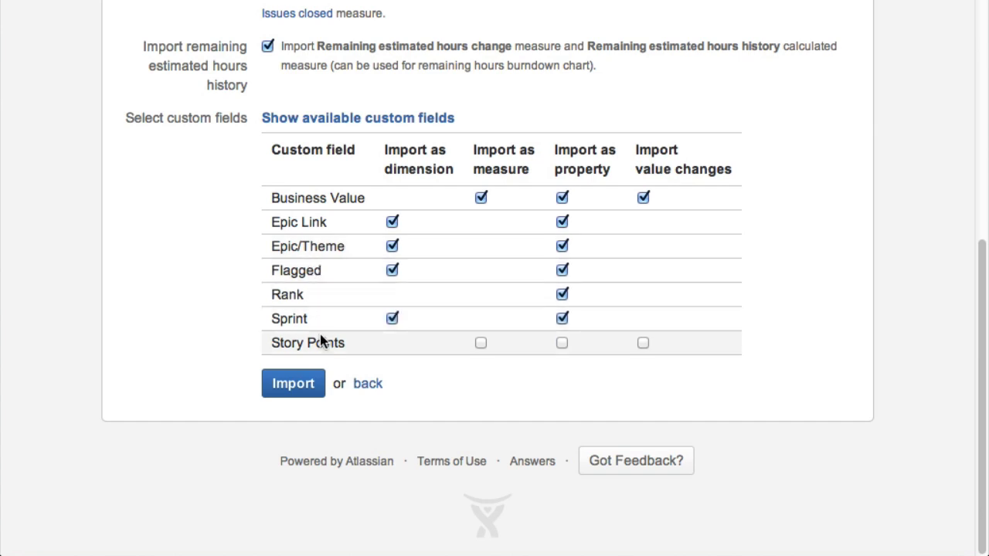
pyautogui.click(293, 383)
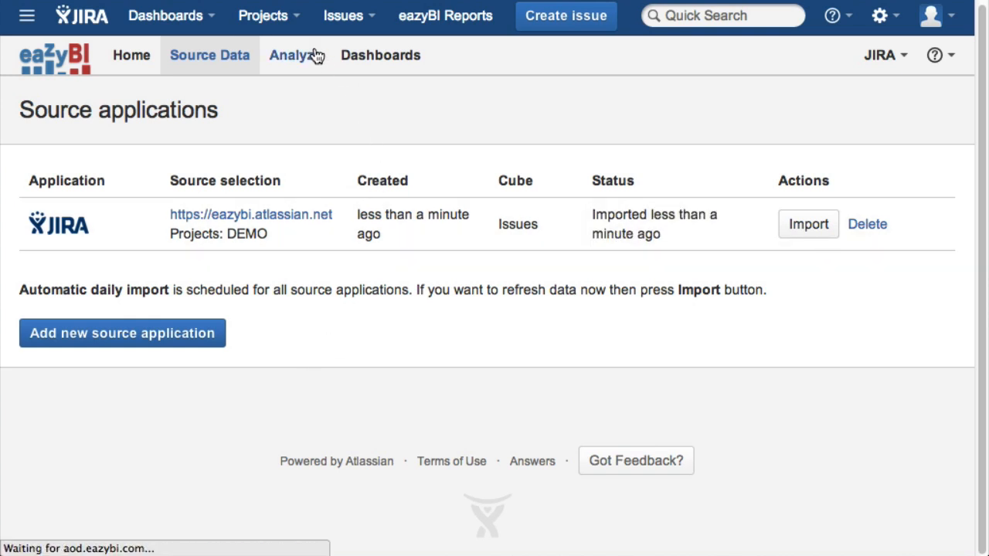
pyautogui.click(294, 54)
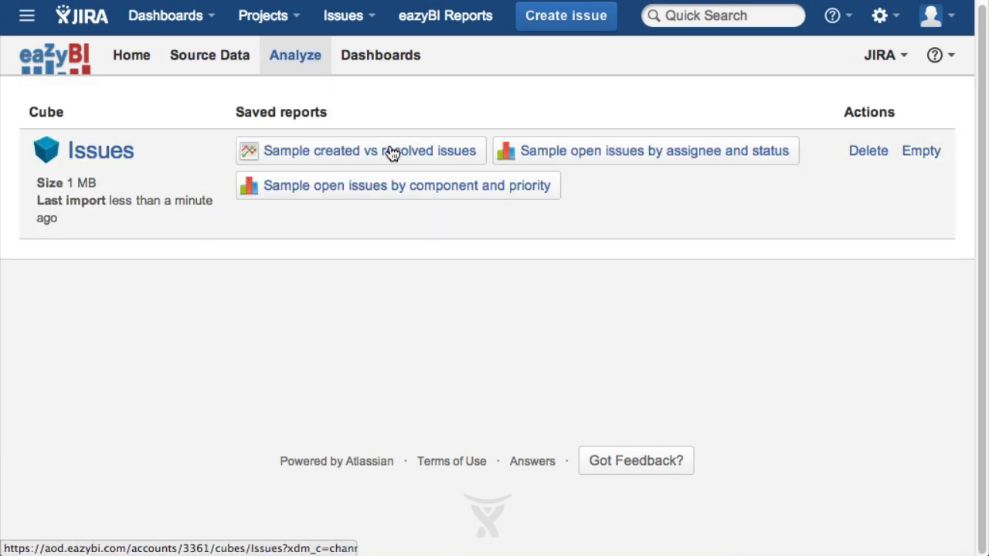
pyautogui.click(369, 151)
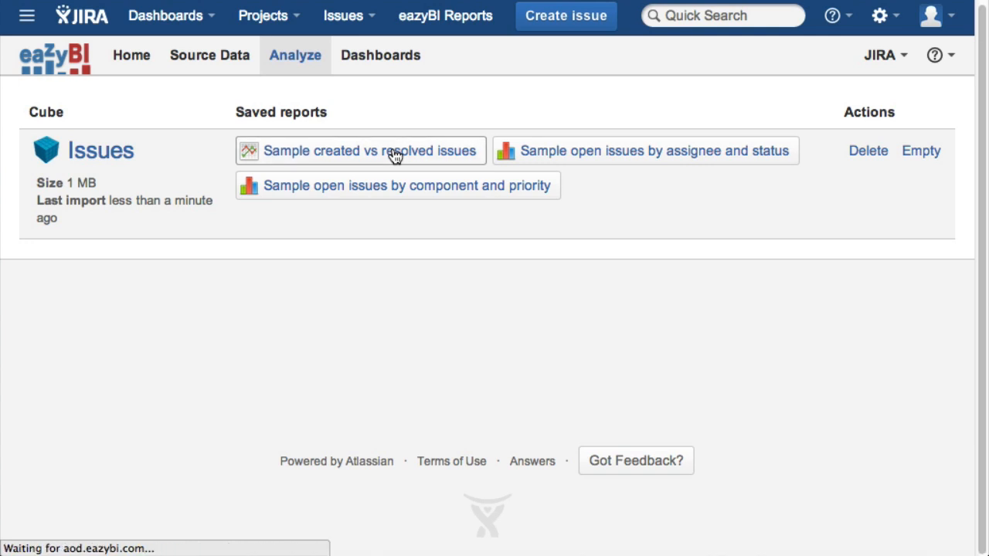
# Step: Filter the report to Bug issues assigned to the administrator, then open the open-issues-by-assignee report
pyautogui.click(361, 151)
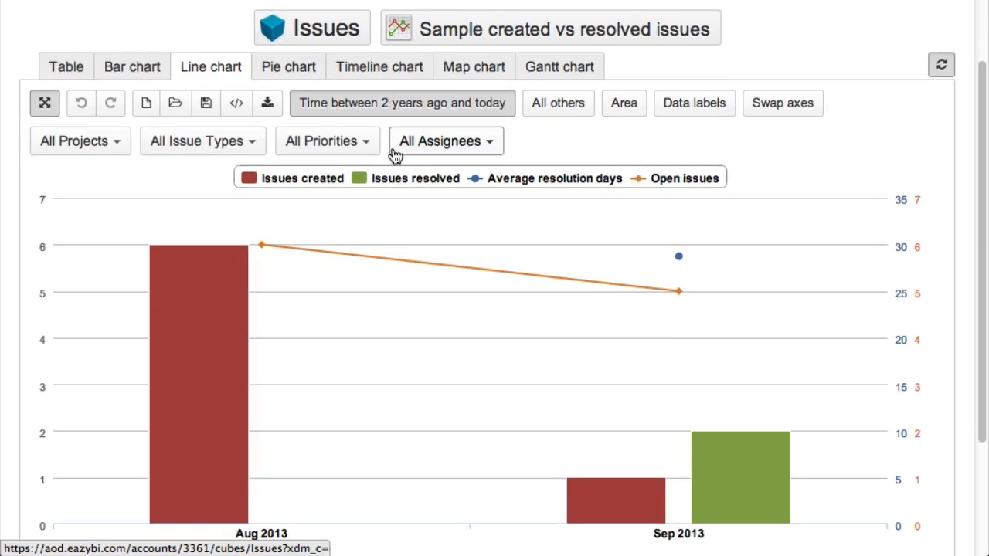
pyautogui.scroll(-3)
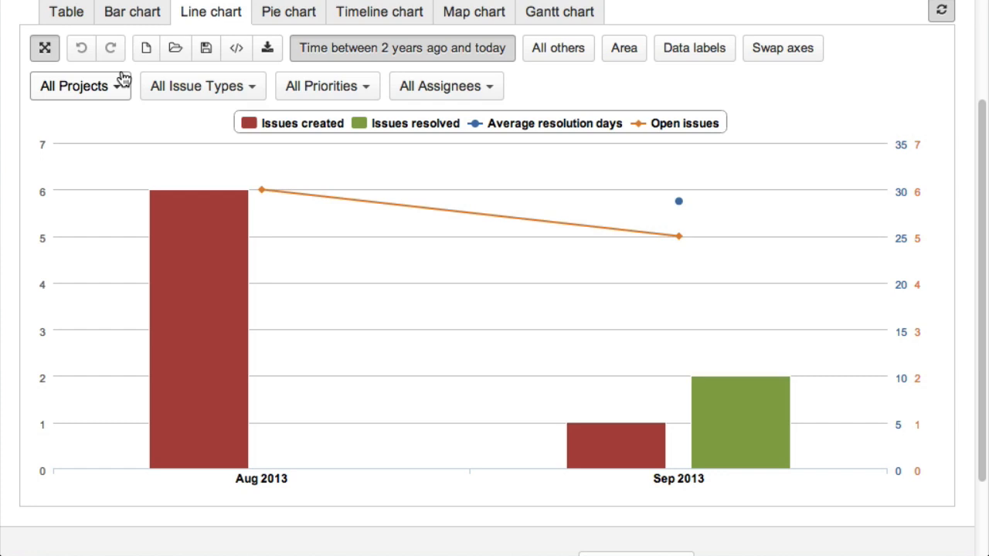
pyautogui.click(197, 86)
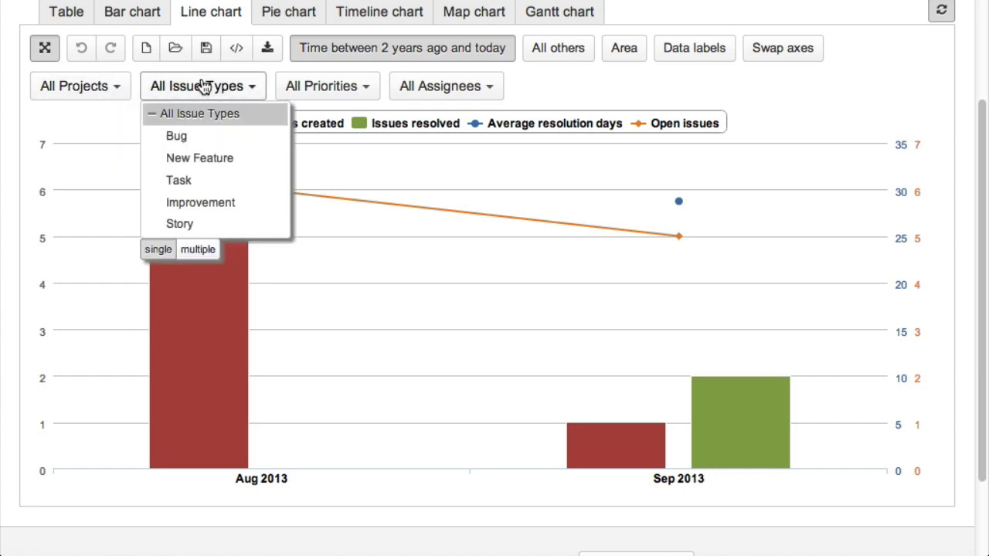
pyautogui.click(176, 136)
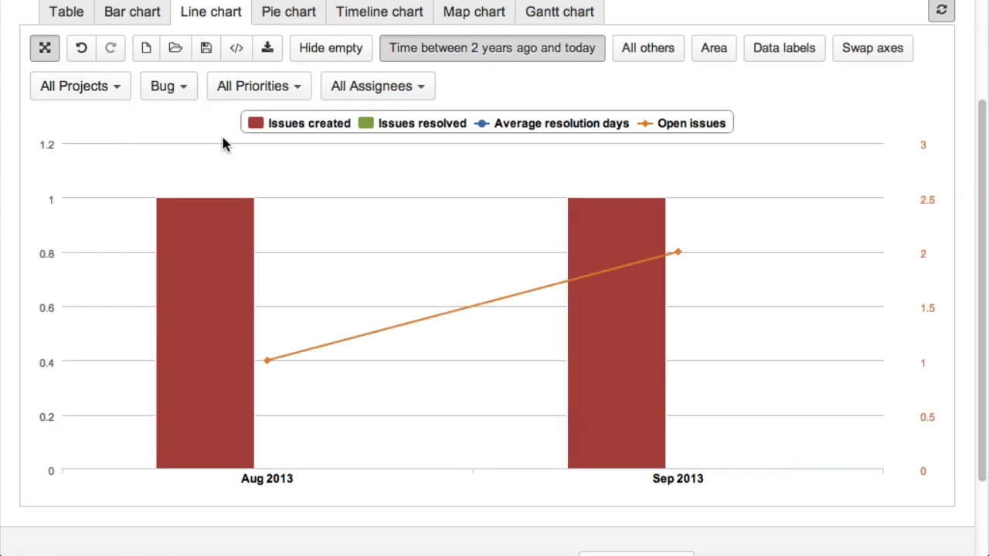
pyautogui.click(377, 86)
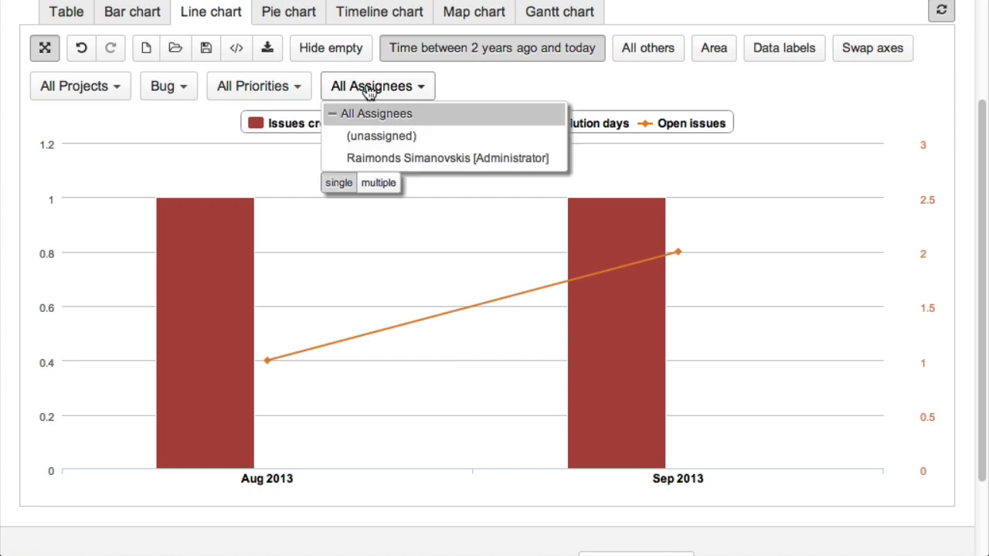
pyautogui.click(450, 158)
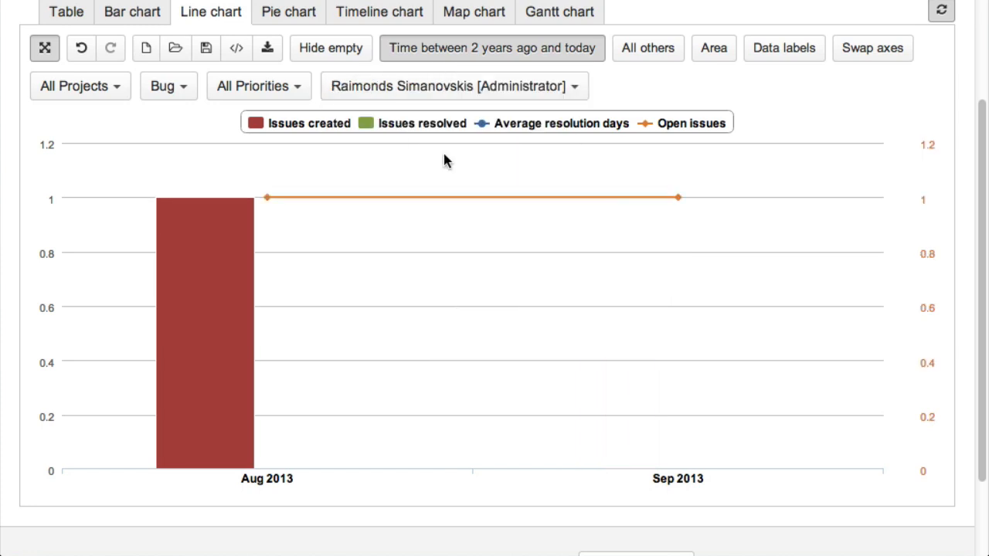
pyautogui.click(176, 48)
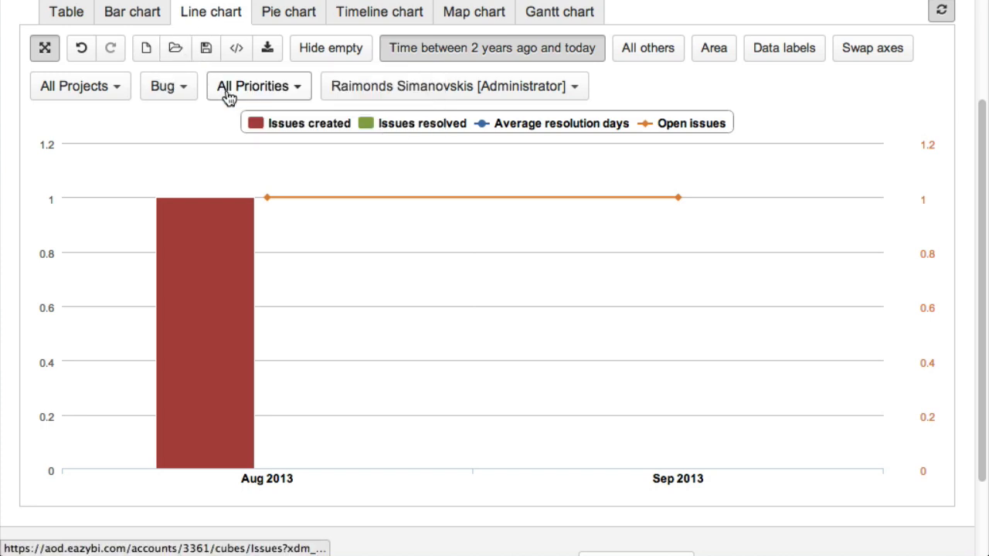
pyautogui.click(131, 11)
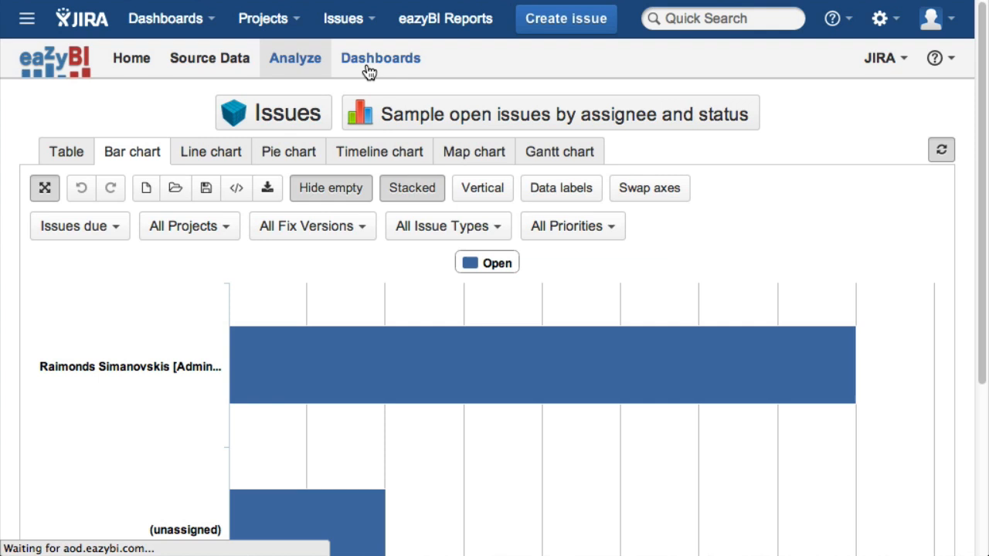
# Step: Create and save a 'demo' dashboard holding both sample reports side by side at 50% width
pyautogui.click(380, 58)
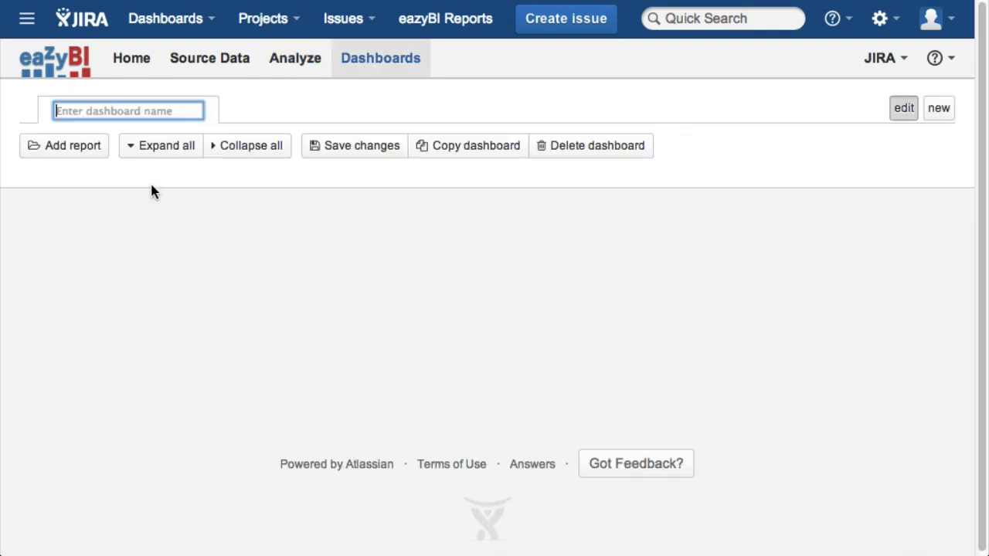
pyautogui.write('demo')
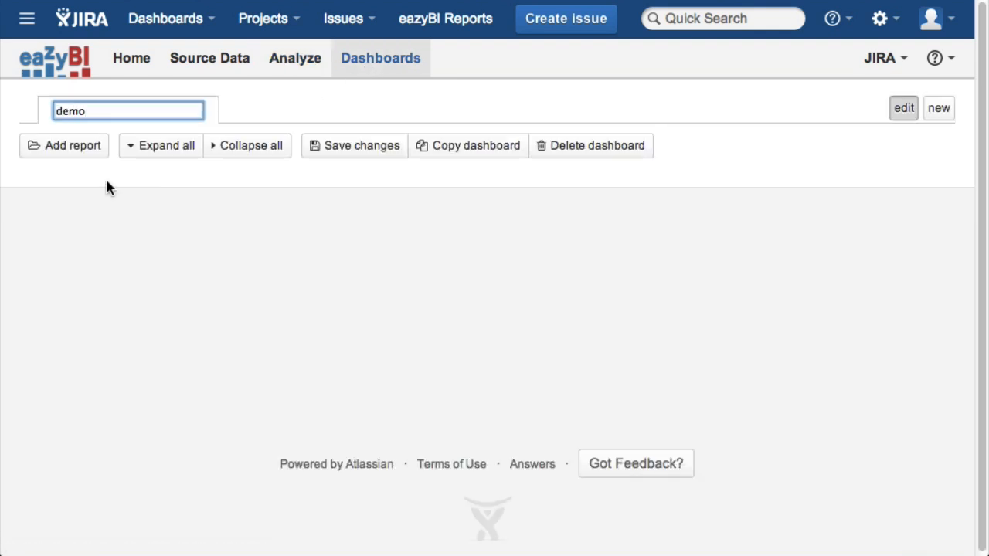
pyautogui.click(64, 145)
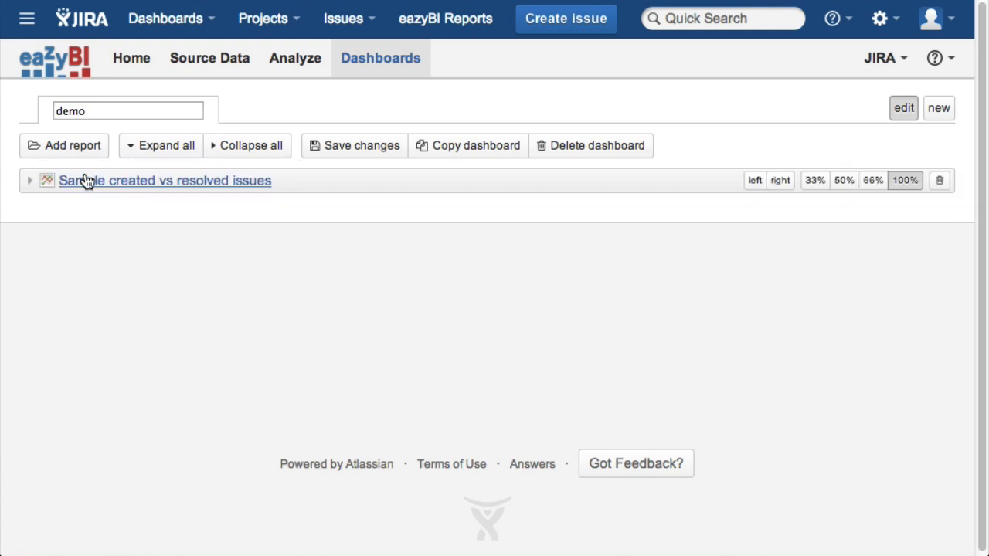
pyautogui.click(65, 146)
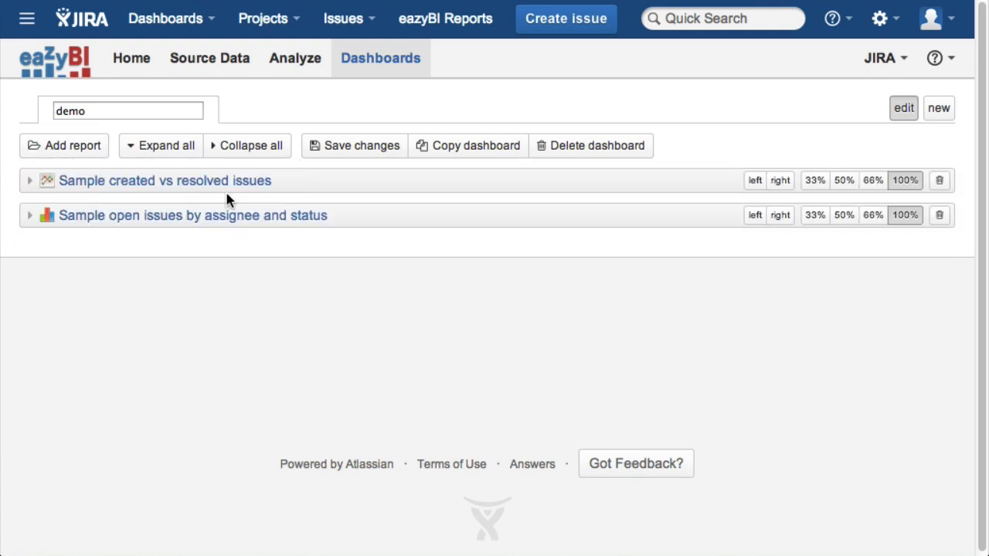
pyautogui.click(367, 180)
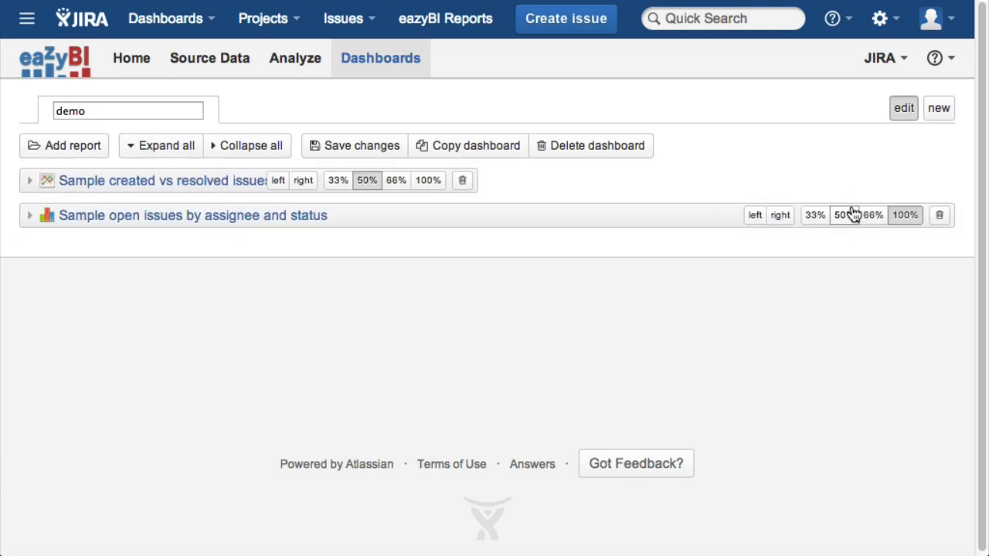
pyautogui.click(779, 215)
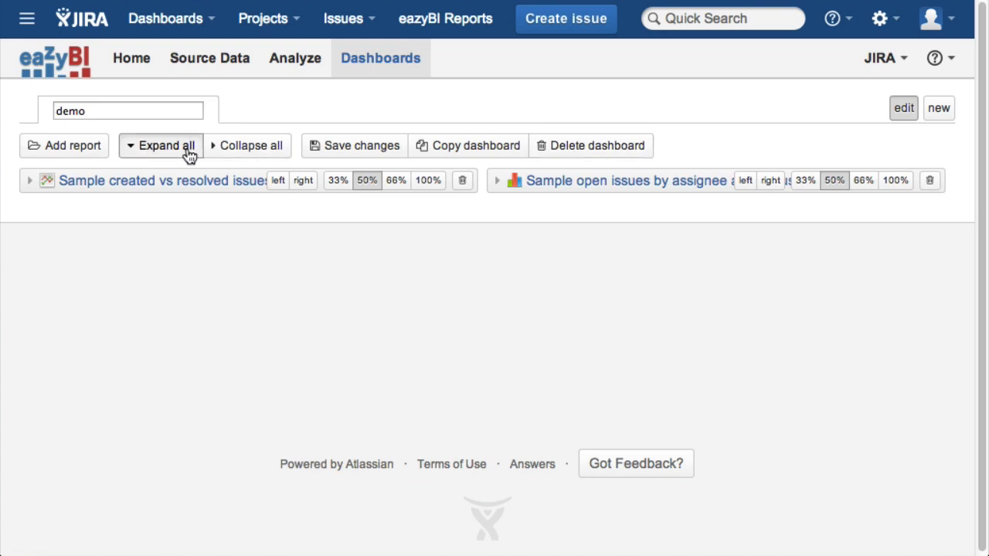
pyautogui.click(166, 145)
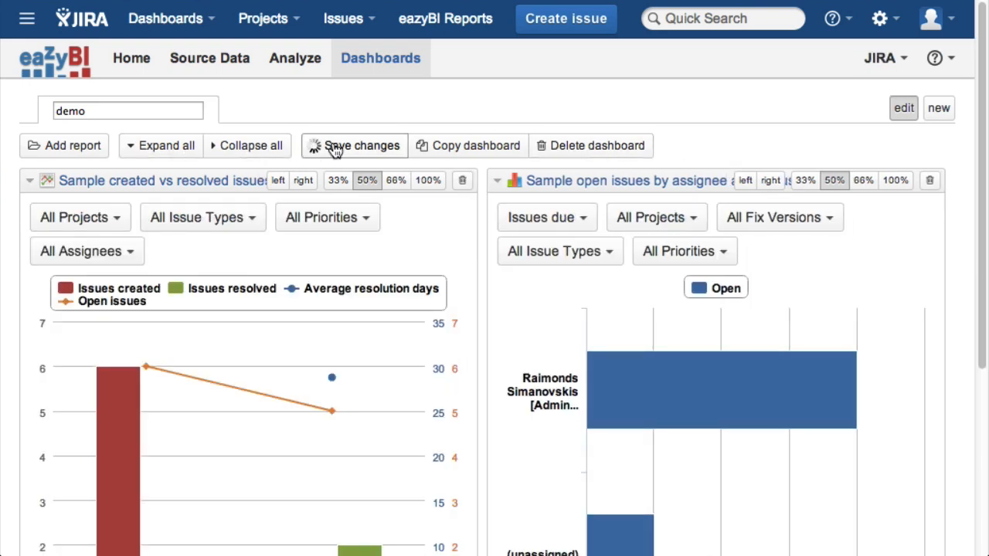